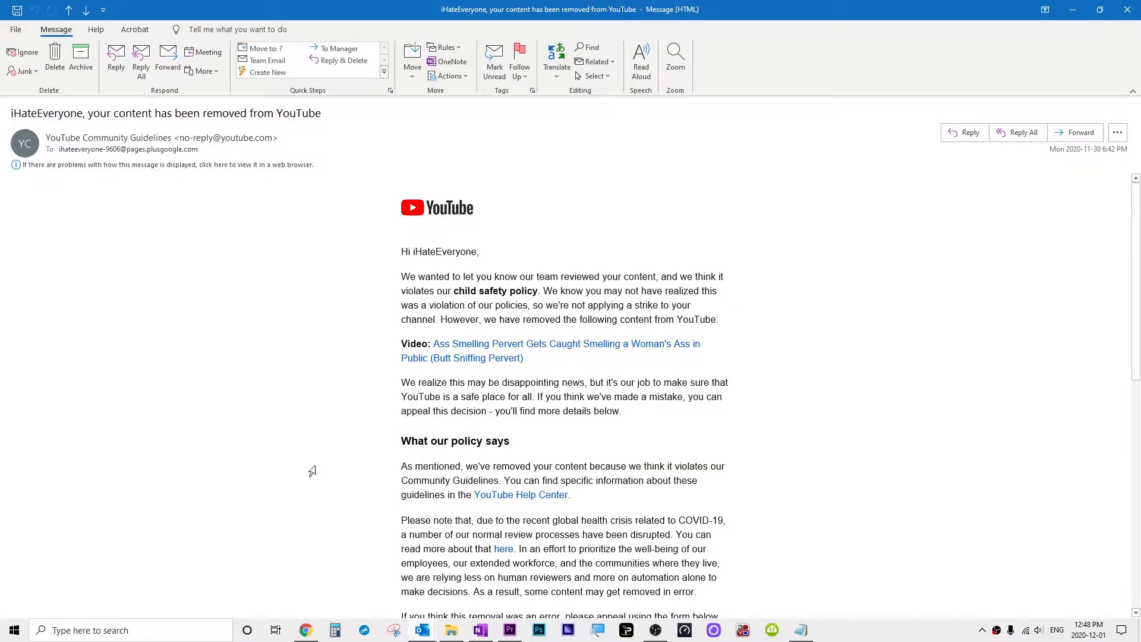
- Read down the Community Guidelines removal email to 'How your content violated the policy'
left_click_drag(400, 276, 719, 319)
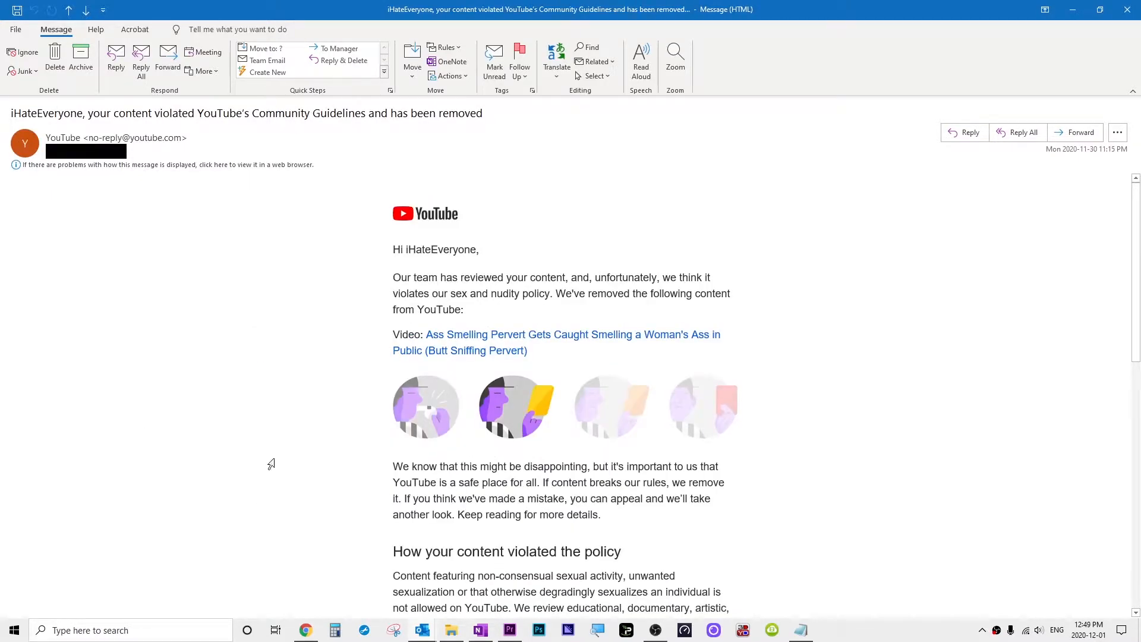
scroll("down", 3)
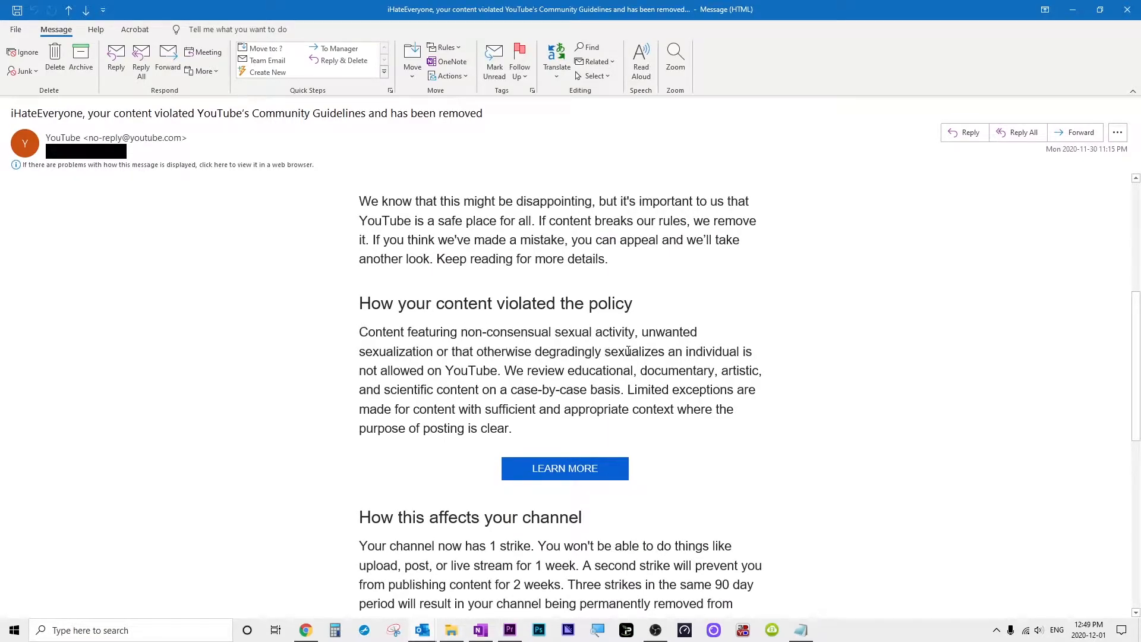
scroll("down", 3)
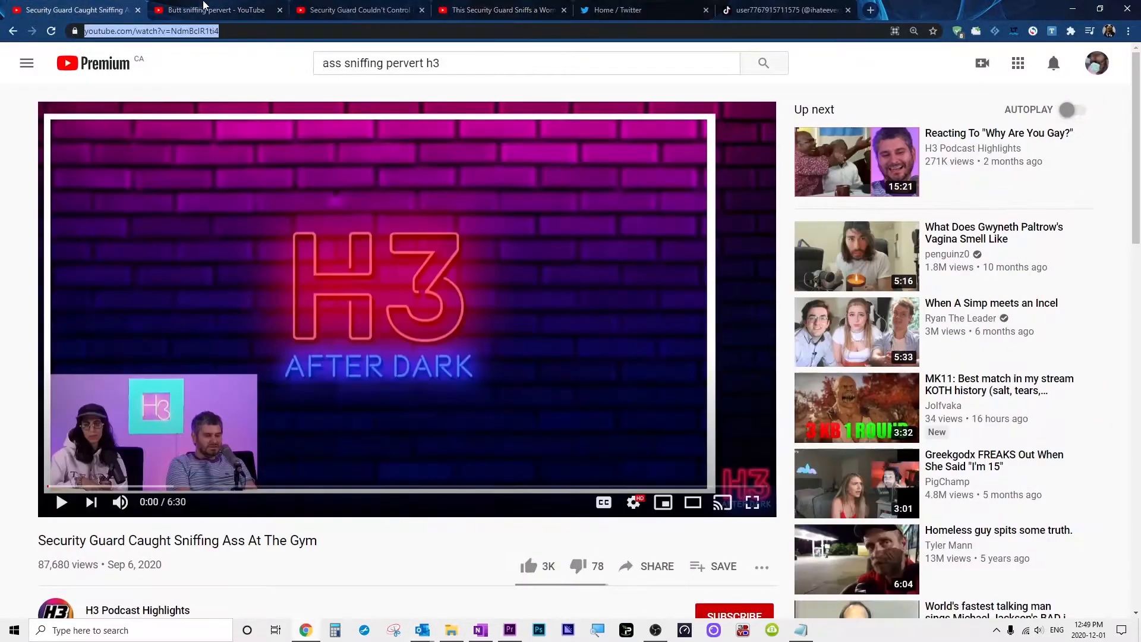
- Switch to the 'Butt sniffing pervert' YouTube tab and scroll down its page
left_click(214, 9)
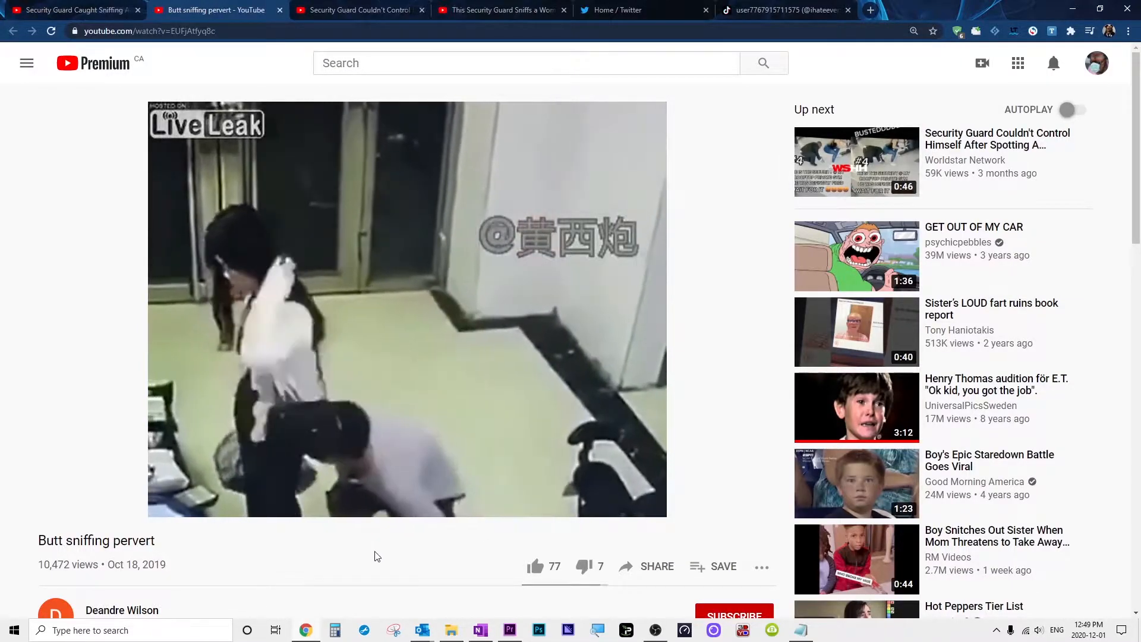
scroll("down", 3)
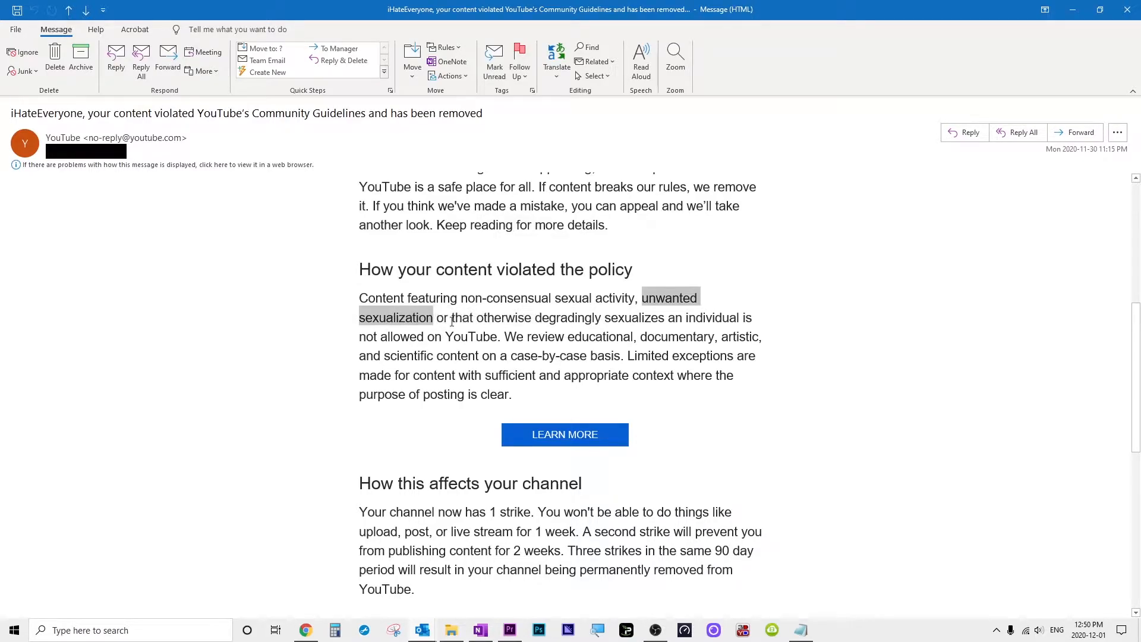
- Select 'unwanted sexualization' in the Outlook email's policy paragraph
left_click(690, 318)
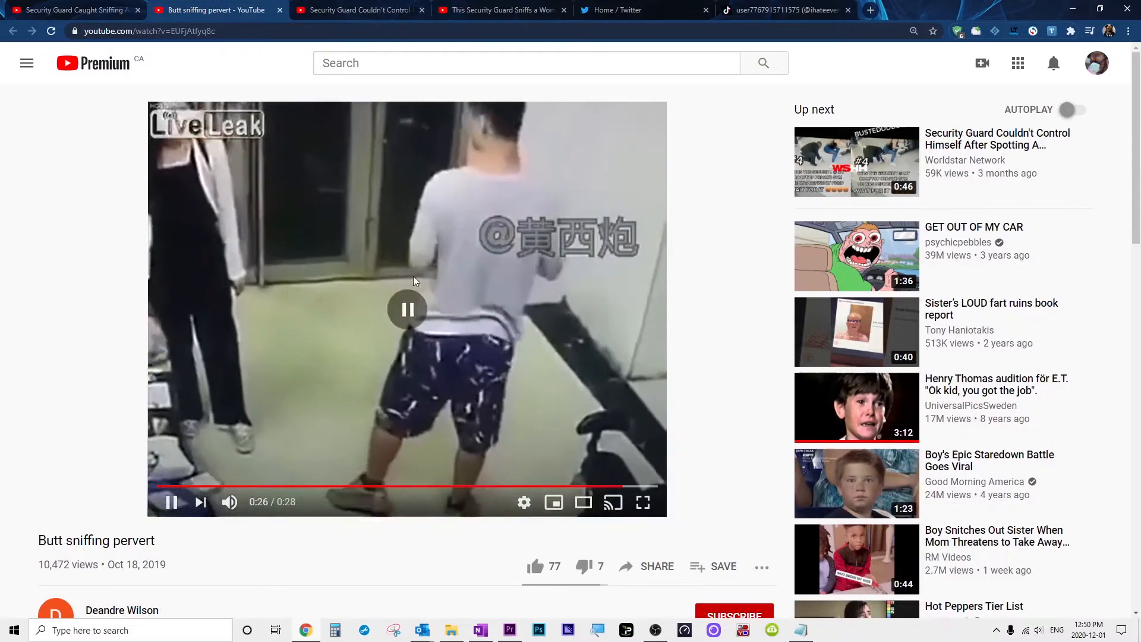
- Show the 'This Security Guard Sniffs a Woman's ass at the Gym' playlist video tab
left_click(357, 9)
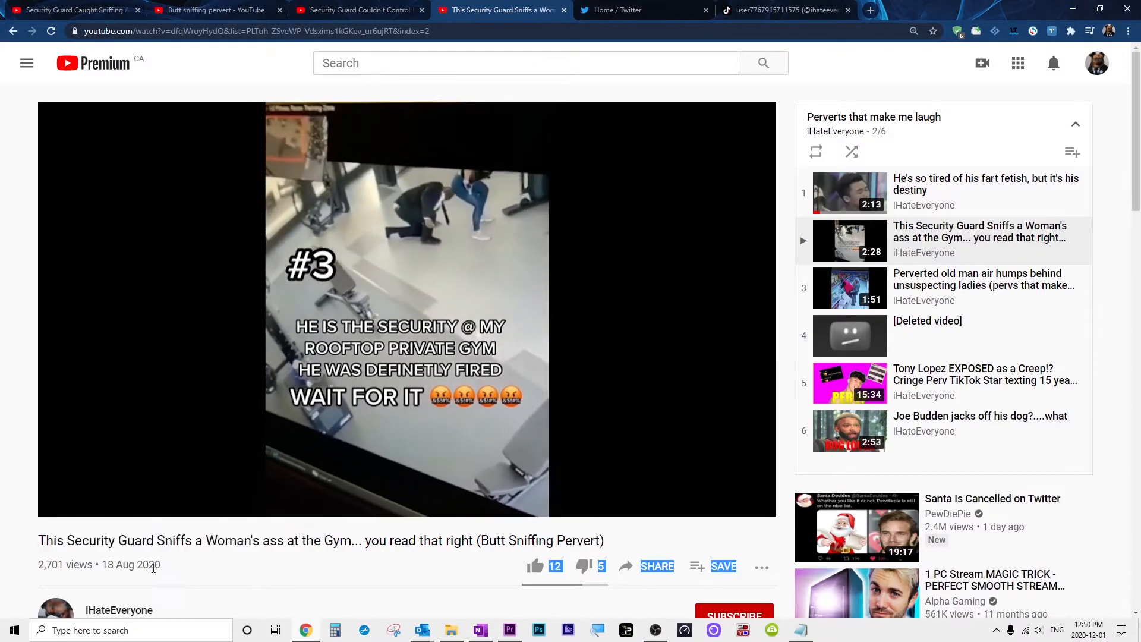
- View the H3 Podcast tab, then search 'ass sniffing pervert h3' from the other tab
left_click(359, 10)
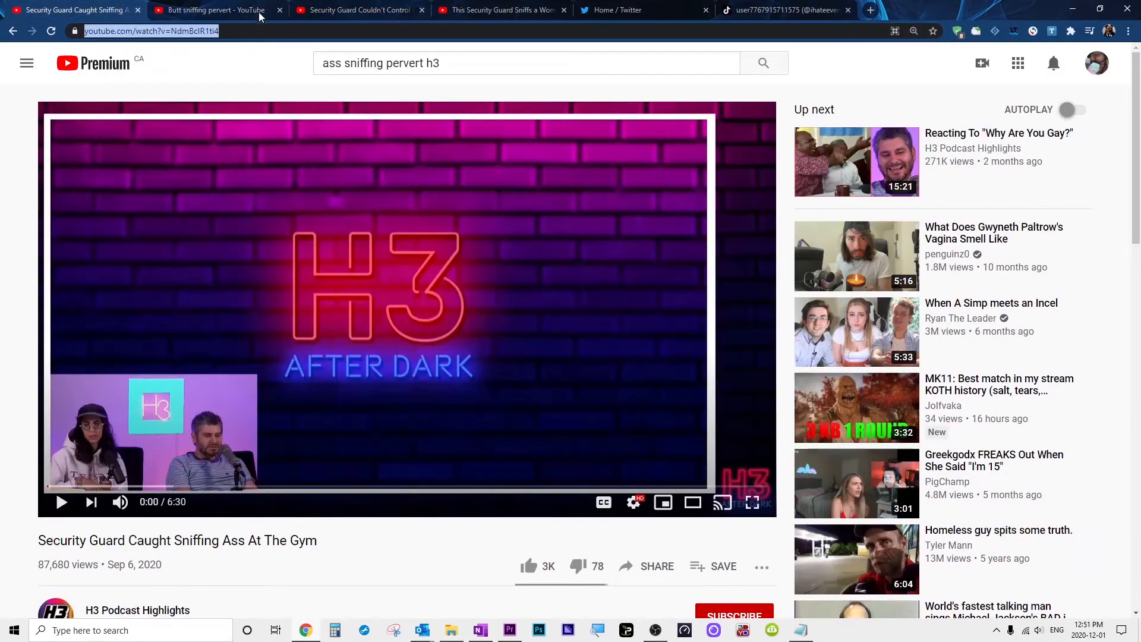
left_click(211, 9)
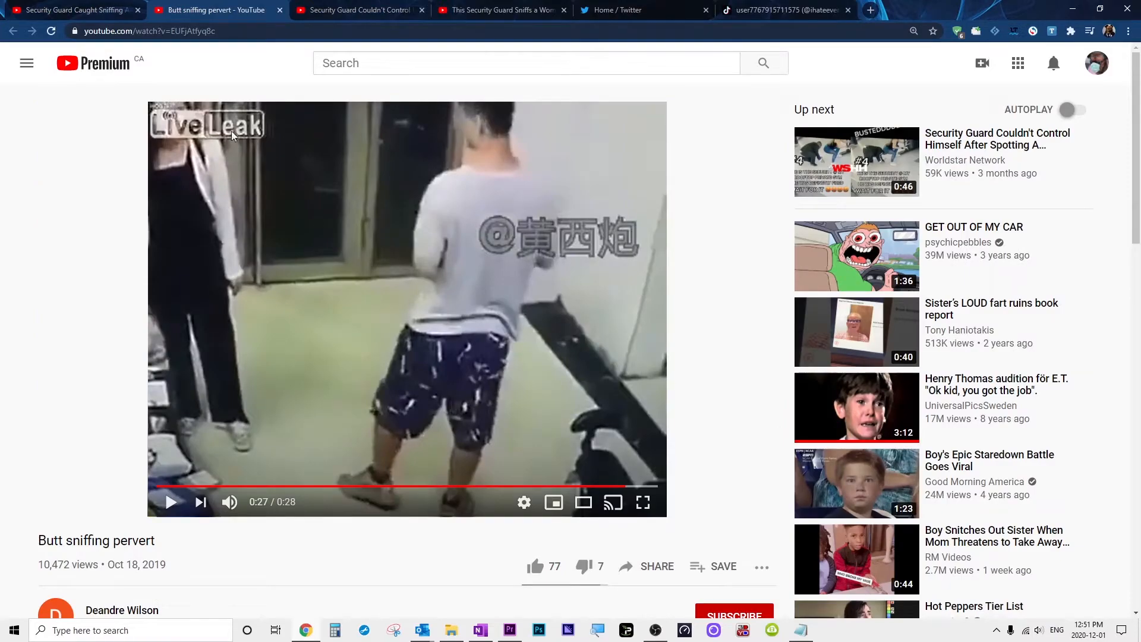
type("ass sniffing pervert h3")
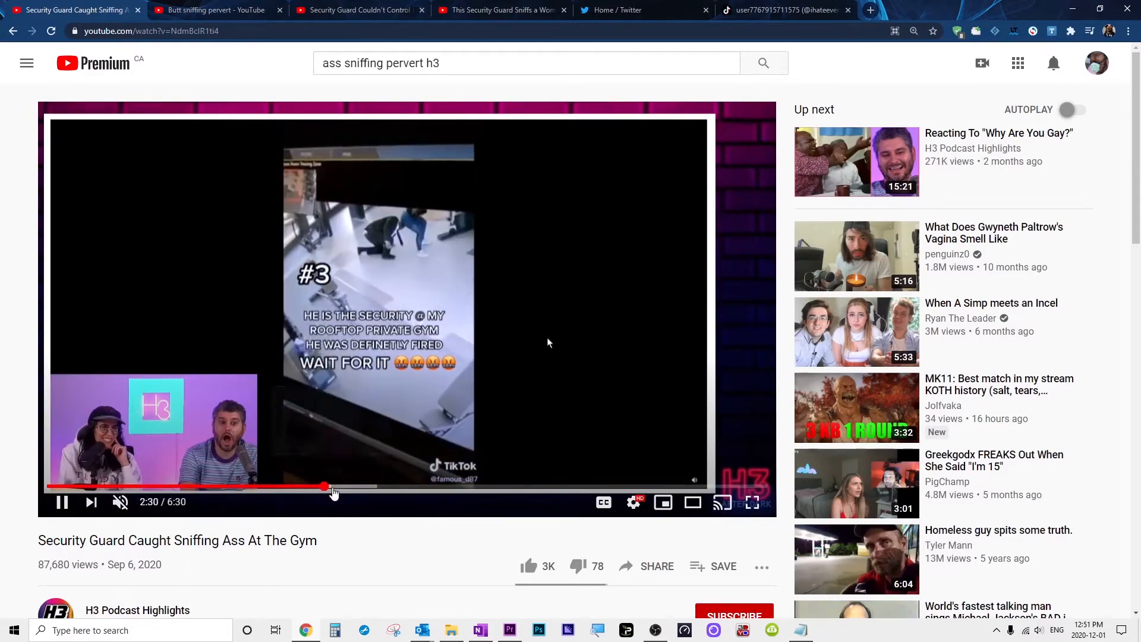
- Skip ahead in and dislike the H3 video, then minimize Chrome to show Outlook
left_click(62, 501)
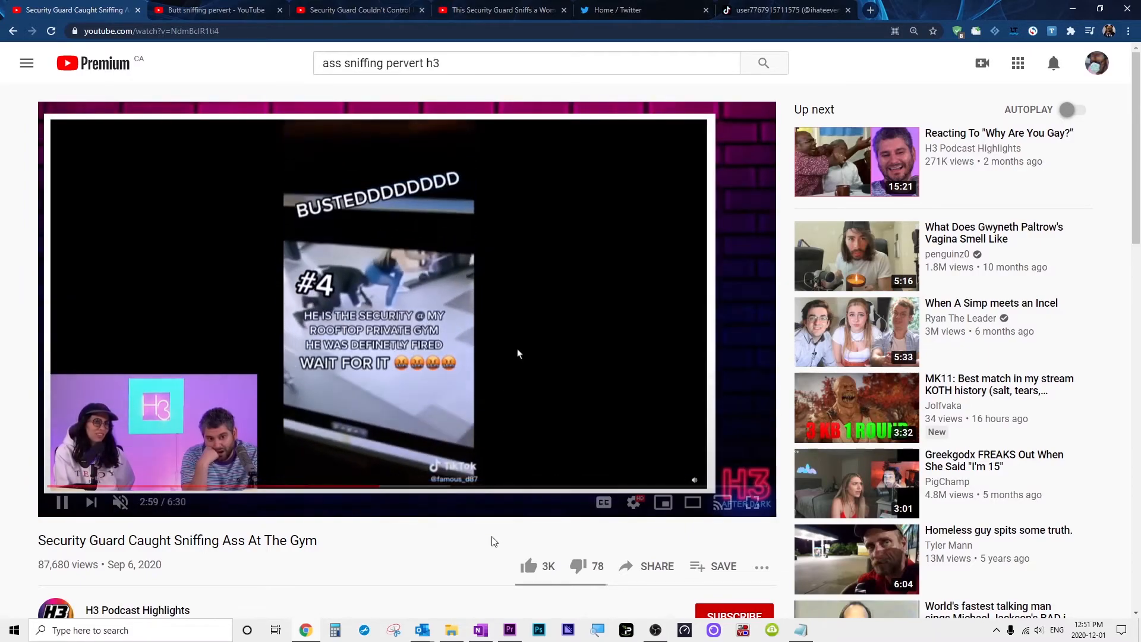
left_click(577, 567)
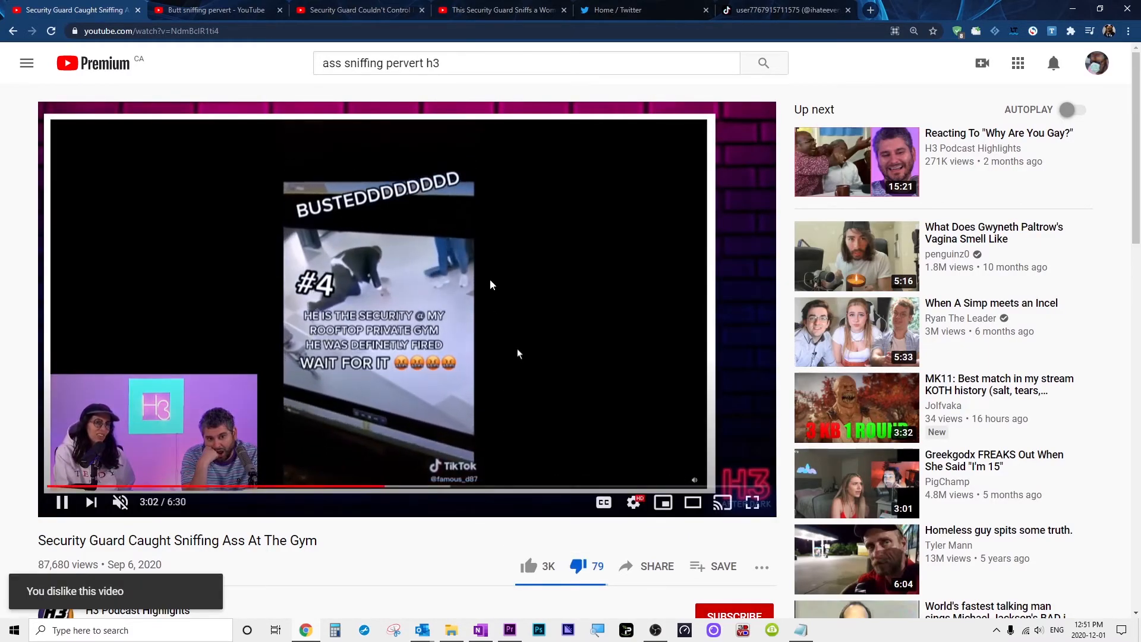
left_click(215, 10)
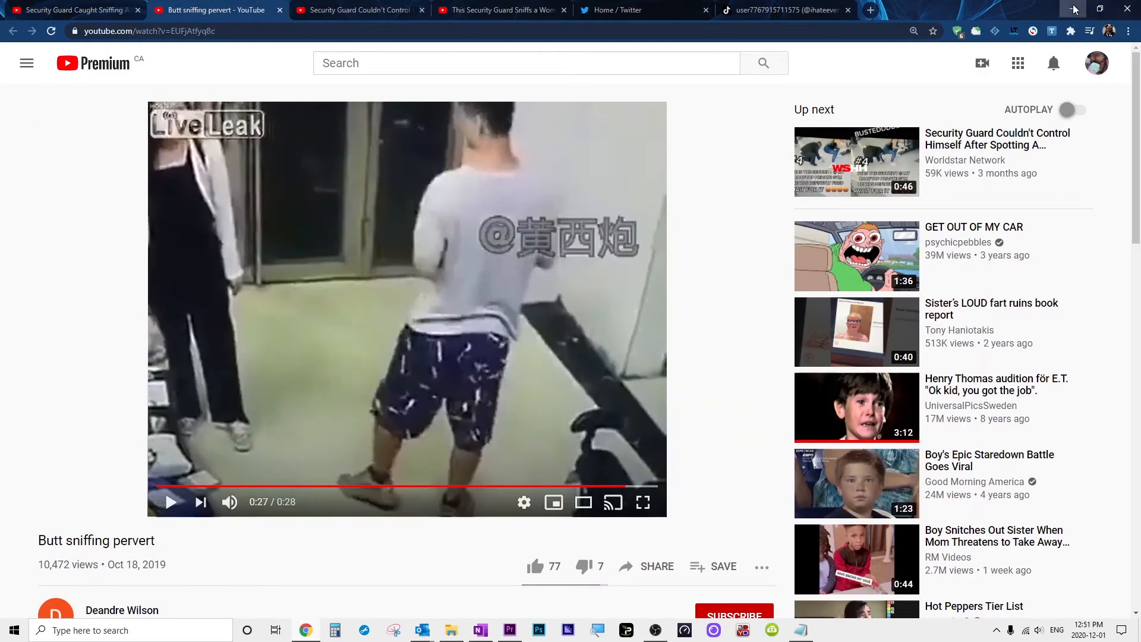
left_click(422, 630)
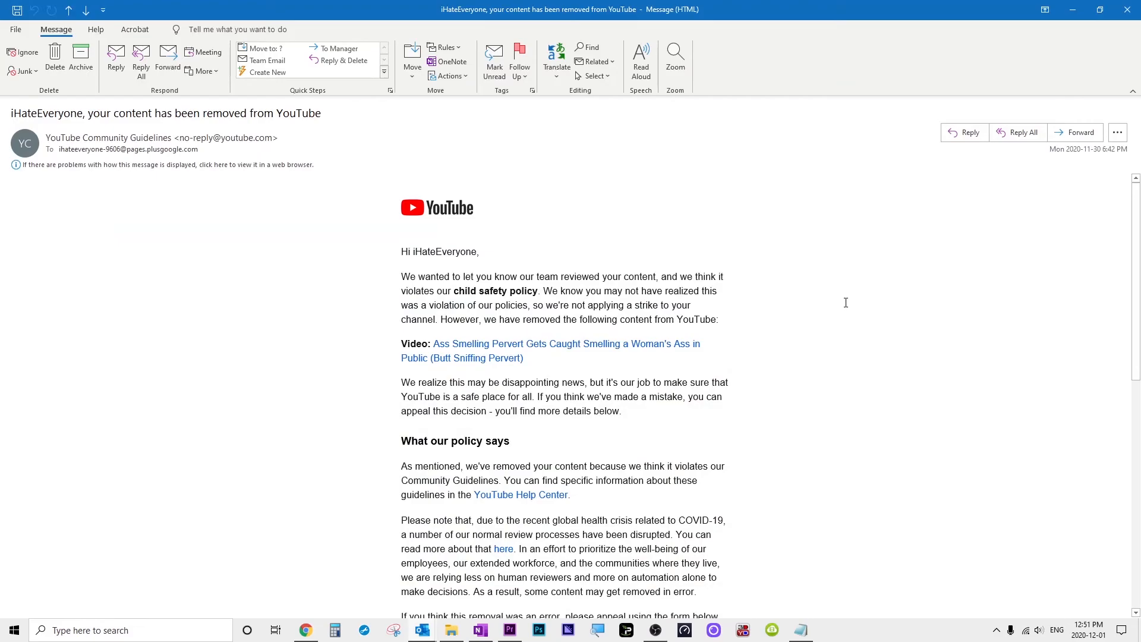